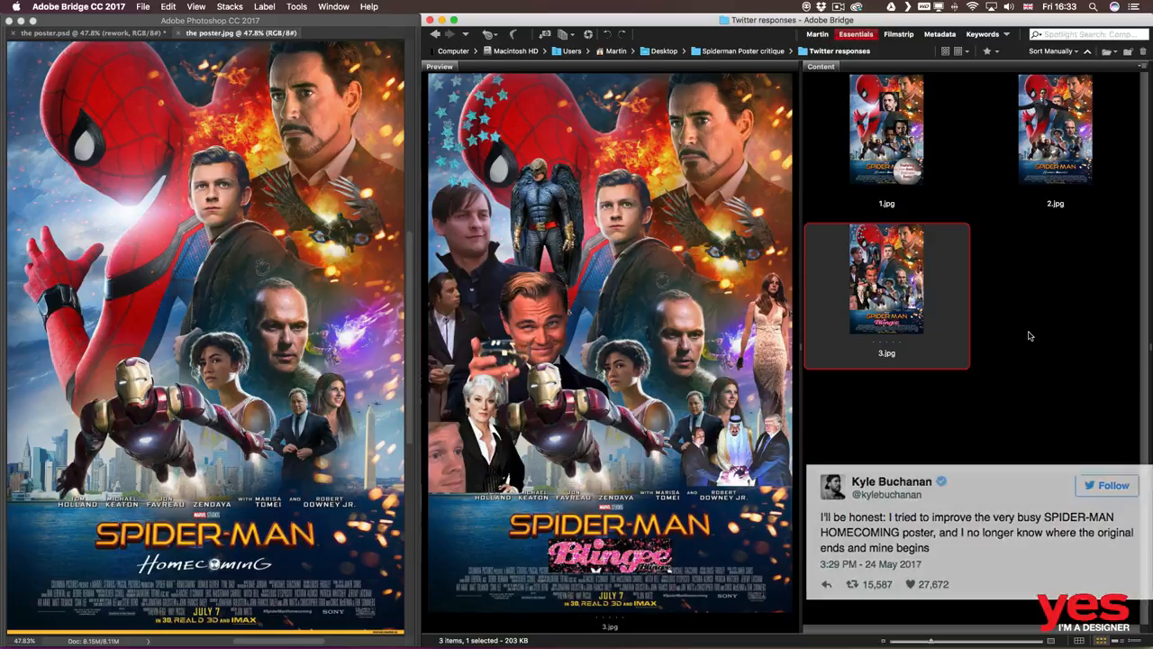
# Preview the skyline Spider-Man poster (1.jpg) from the Alternative good posters folder
pyautogui.click(886, 130)
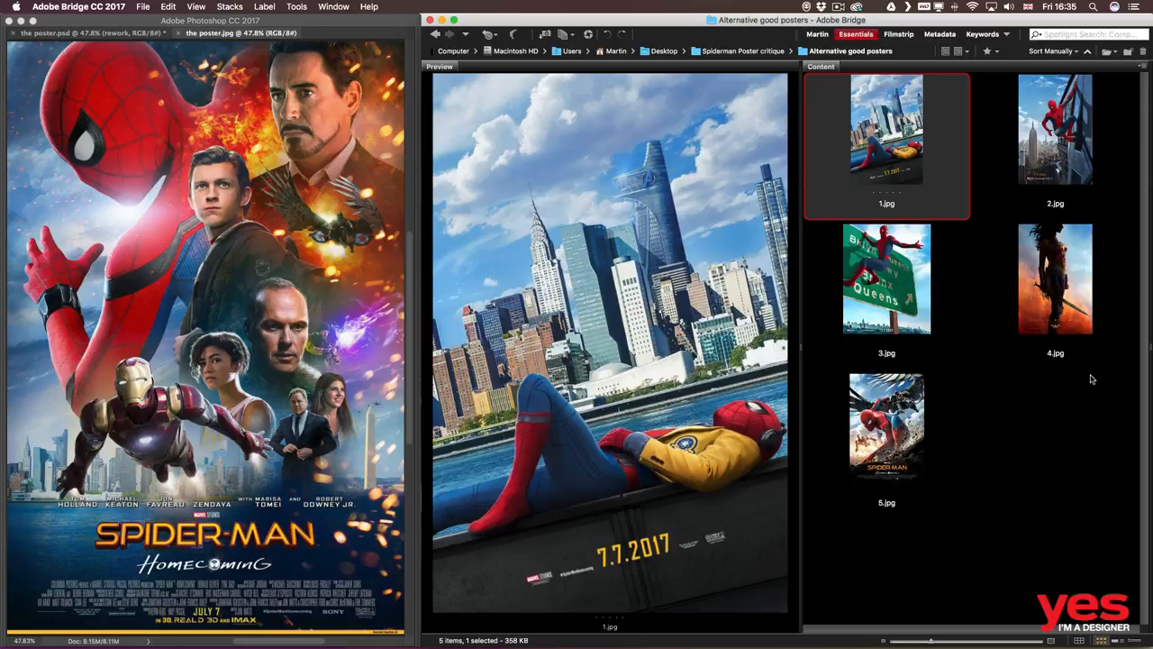
# Preview the wall-climbing, Queens sign and next alternative Spider-Man posters in turn
pyautogui.click(1056, 129)
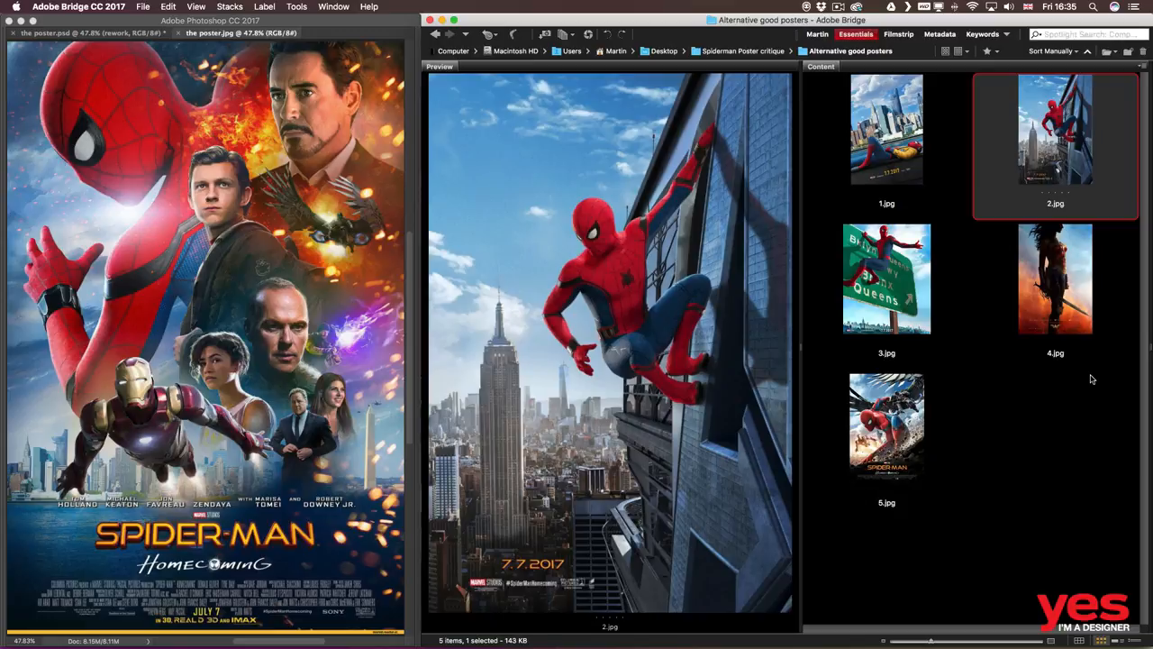
pyautogui.click(886, 277)
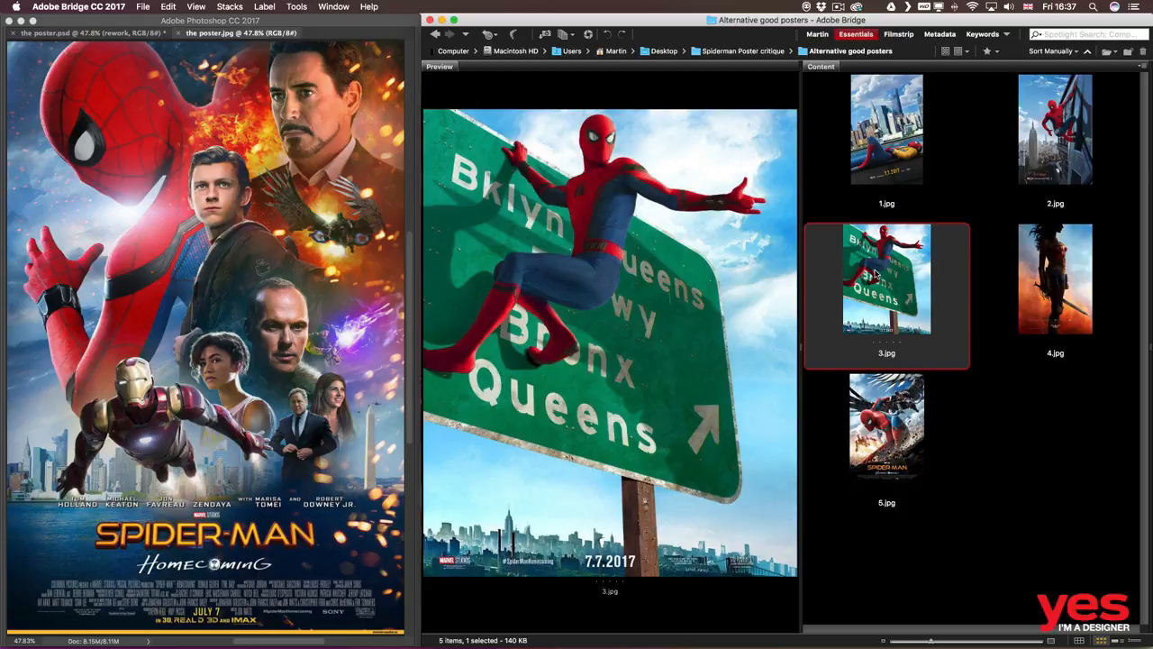
pyautogui.click(887, 427)
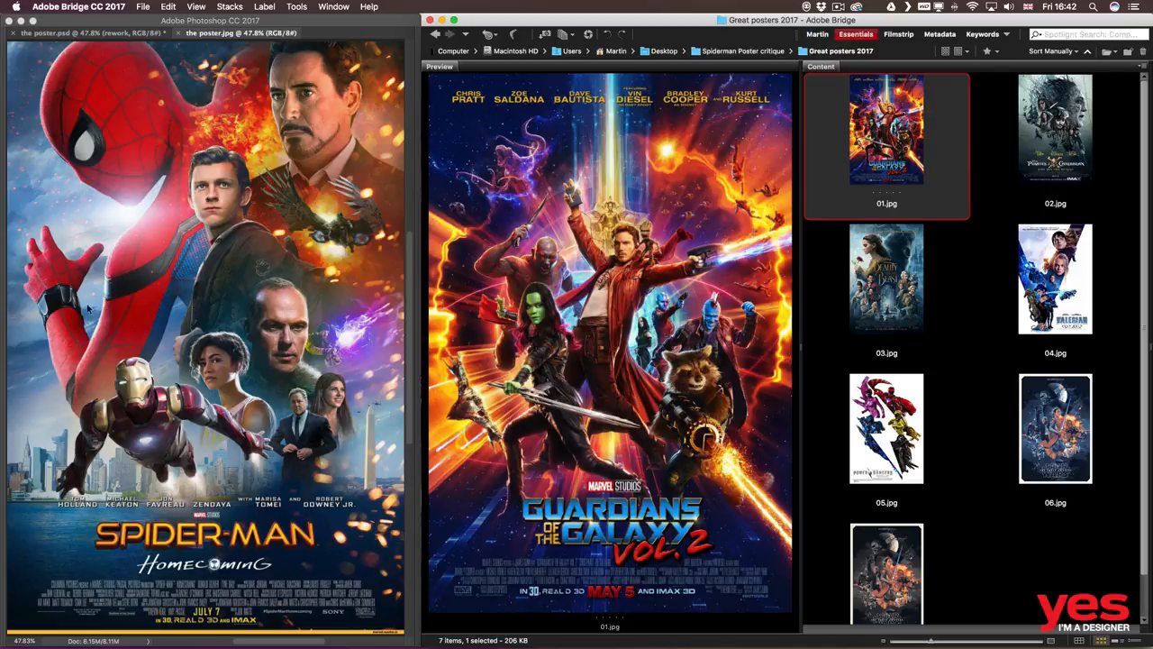
# Bring the original Spider-Man Homecoming poster window into focus in Photoshop
pyautogui.click(270, 144)
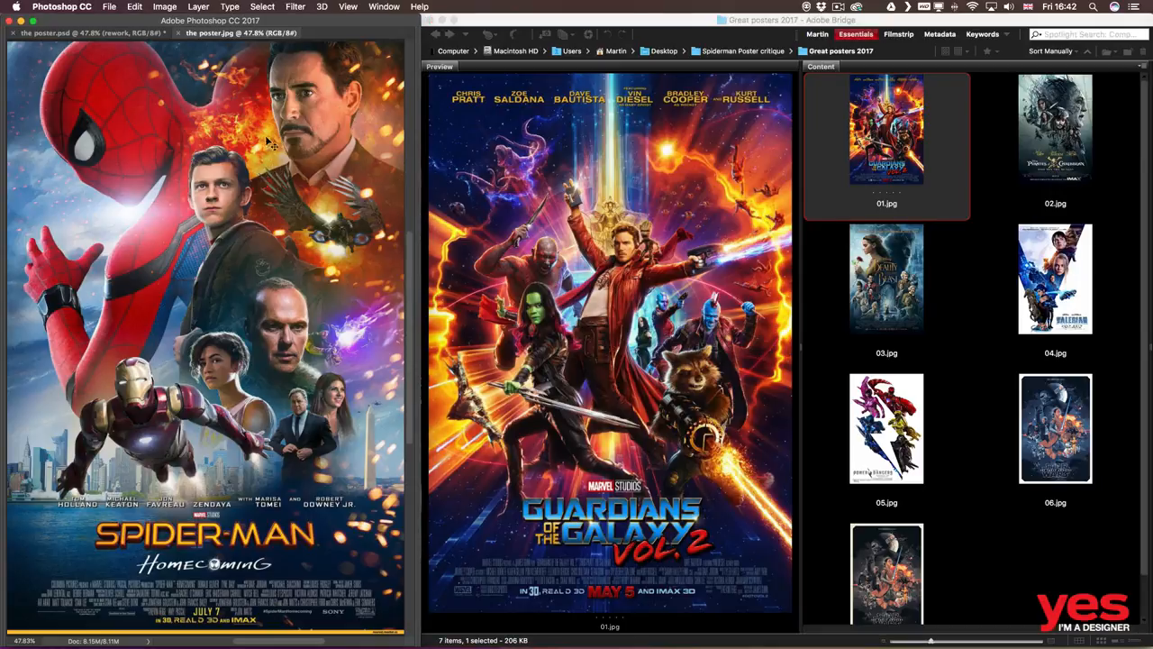
pyautogui.moveTo(364, 346)
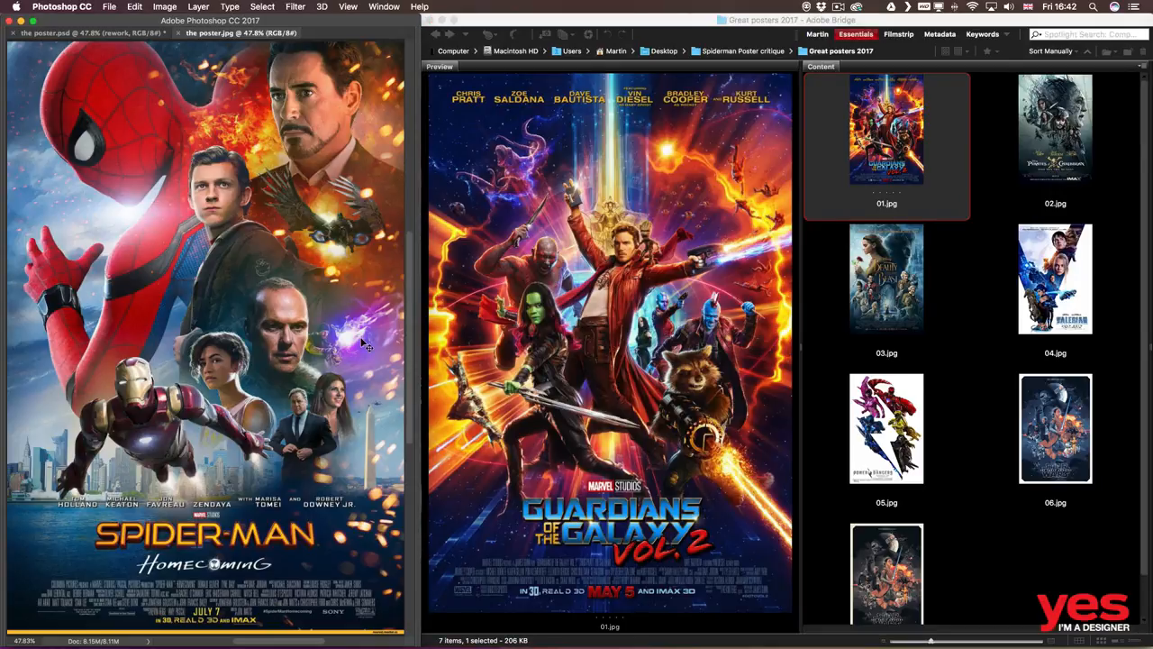
pyautogui.moveTo(298, 458)
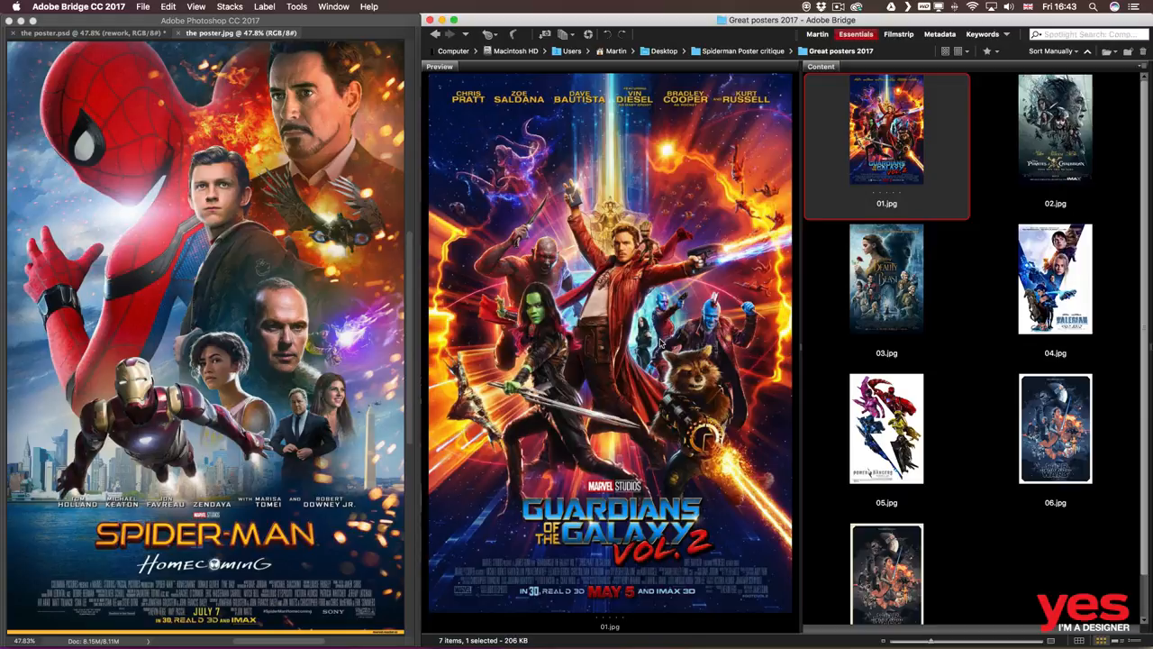
# Preview the Pirates of the Caribbean poster (02.jpg) as the next reference
pyautogui.click(1054, 130)
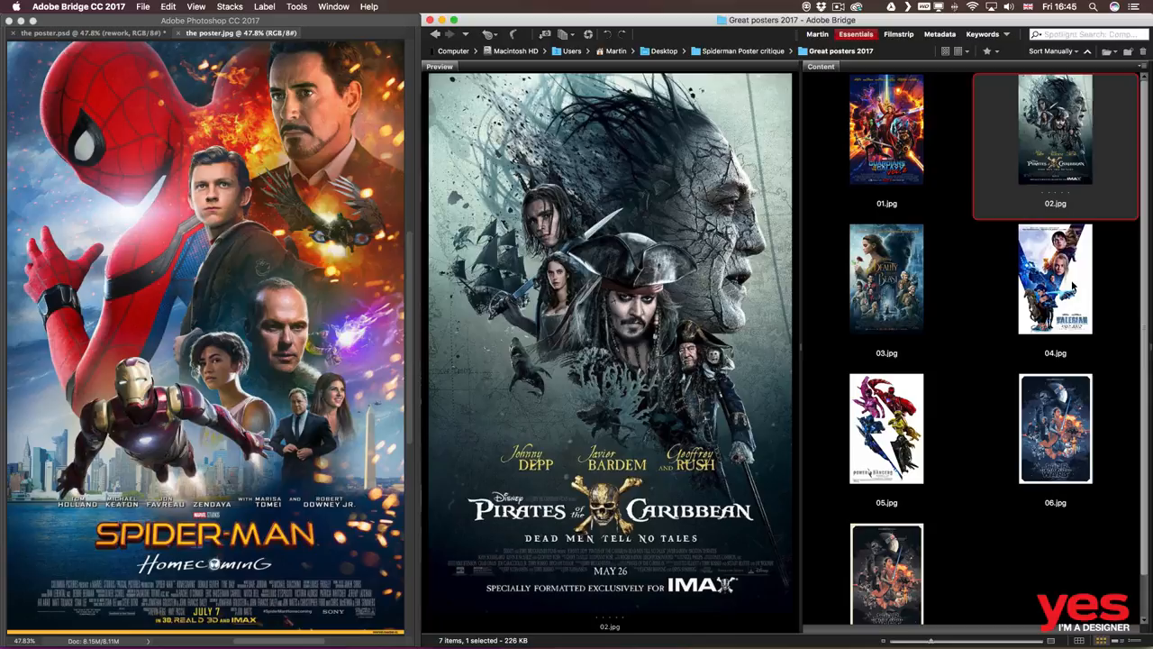
pyautogui.moveTo(1089, 286)
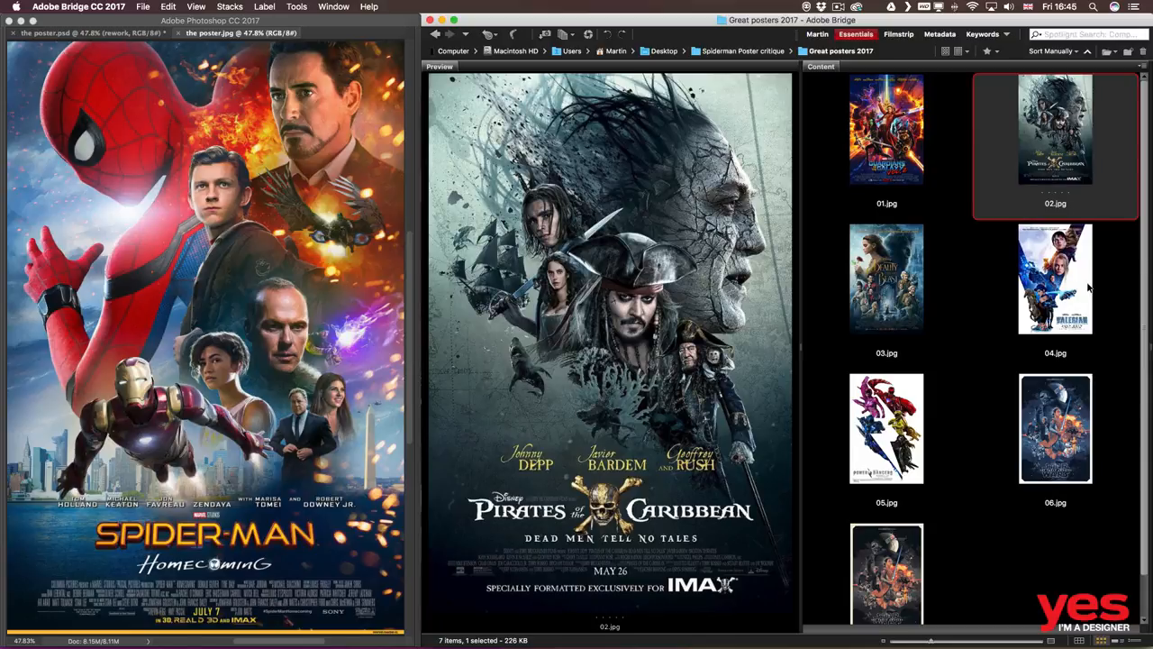
pyautogui.moveTo(1078, 286)
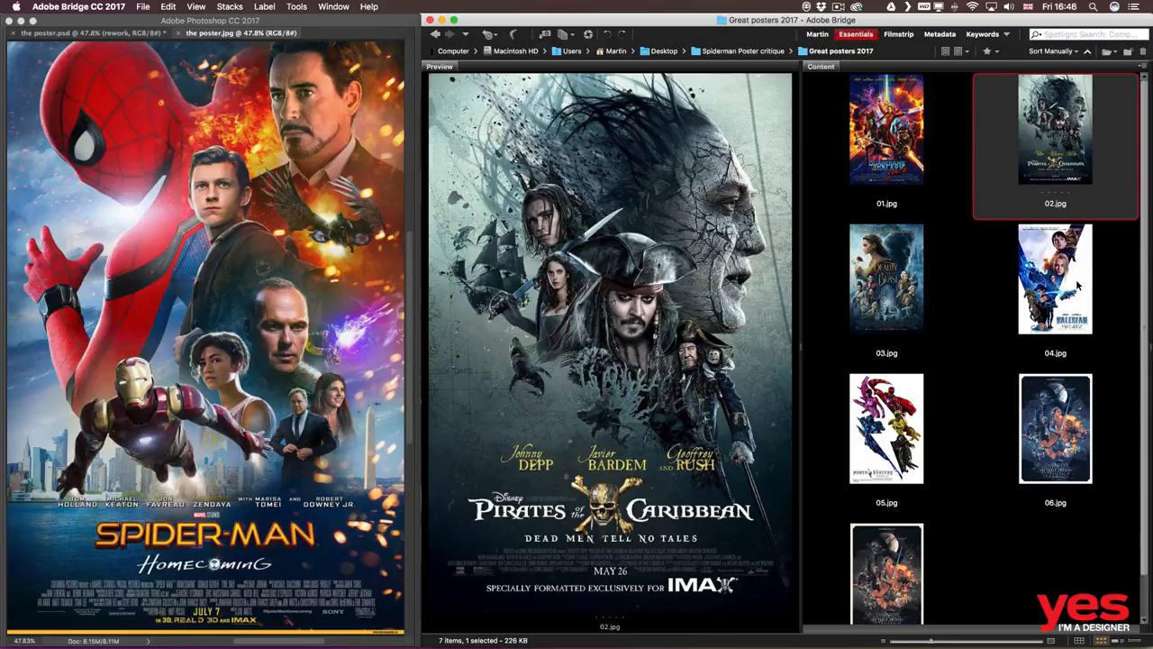
# Preview the Valerian and Power Rangers posters, then the Thor: The Dark World poster
pyautogui.click(1054, 278)
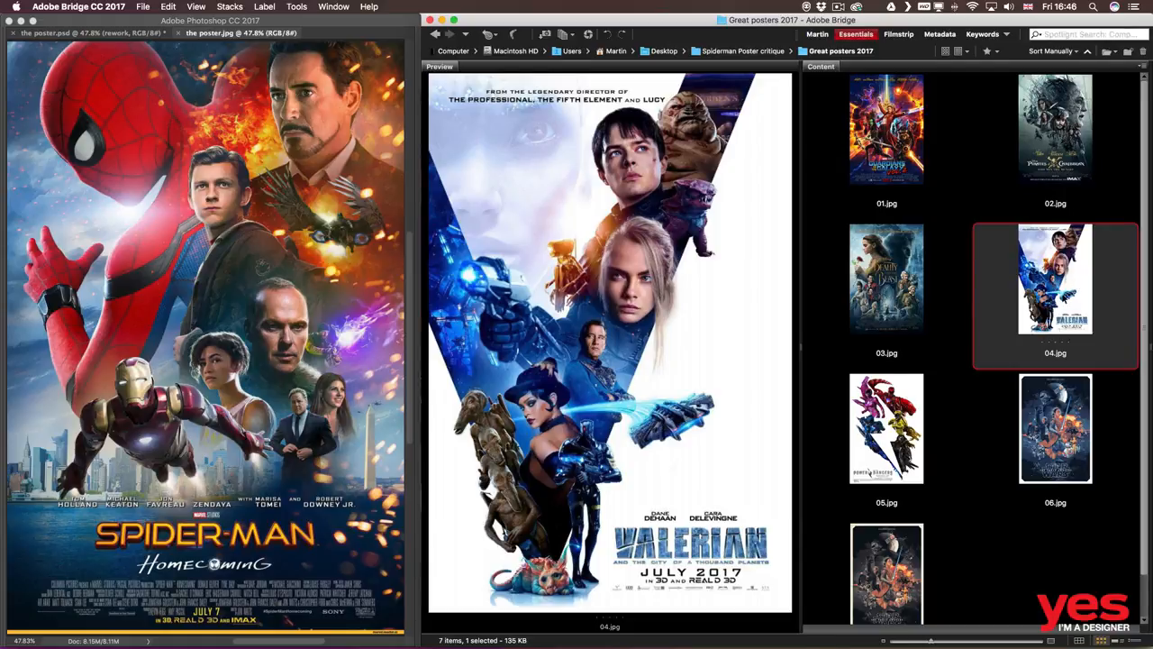
pyautogui.click(886, 428)
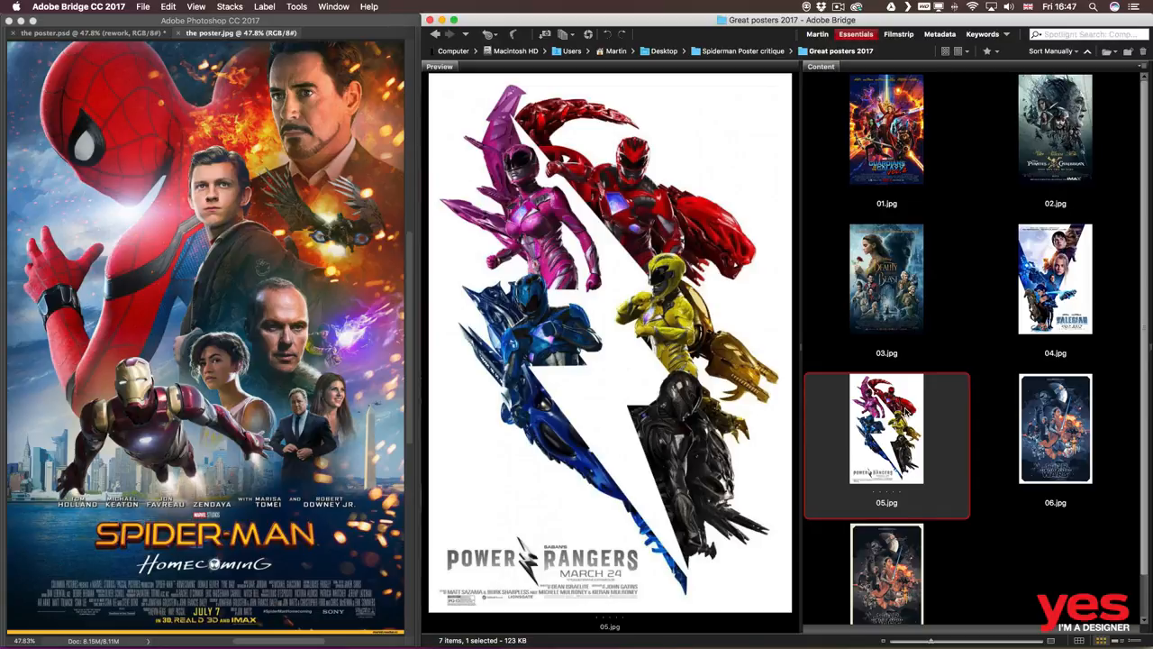
pyautogui.click(1054, 128)
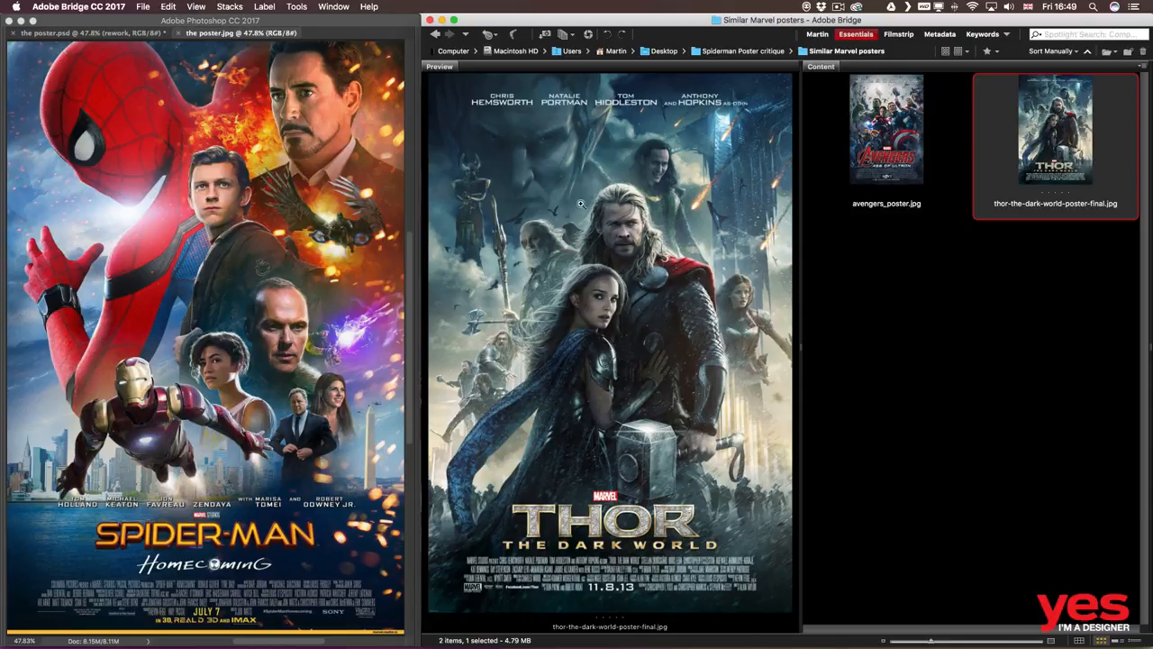
pyautogui.moveTo(573, 195)
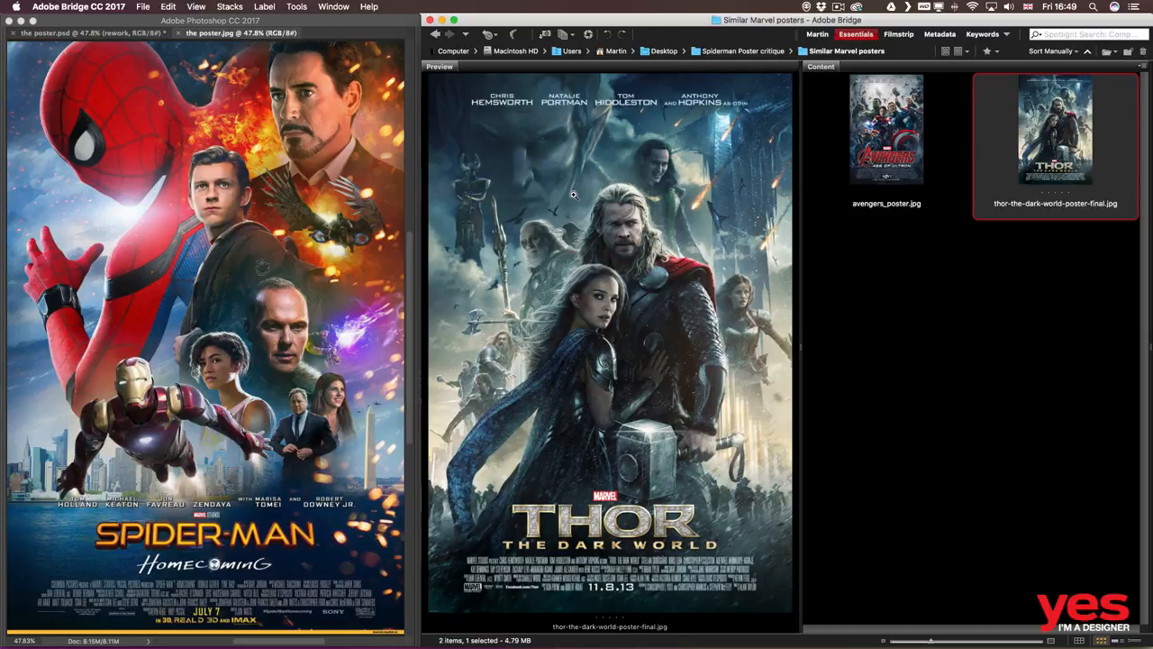
pyautogui.moveTo(573, 198)
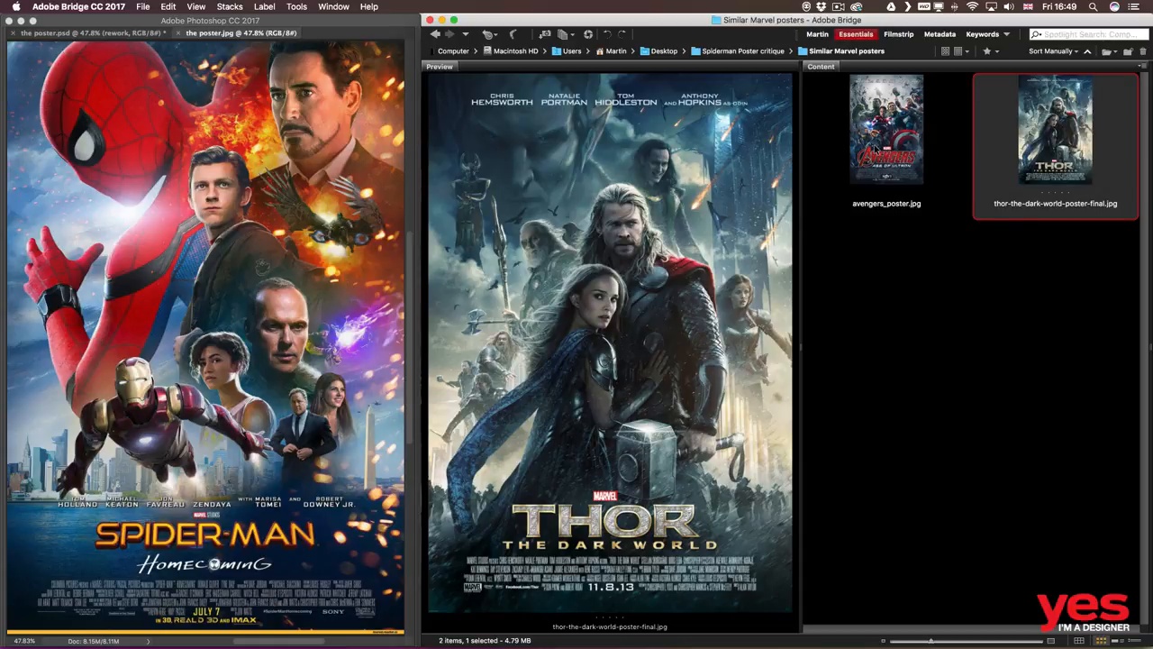
# Preview the Avengers Age of Ultron poster in place of the Thor poster
pyautogui.click(886, 130)
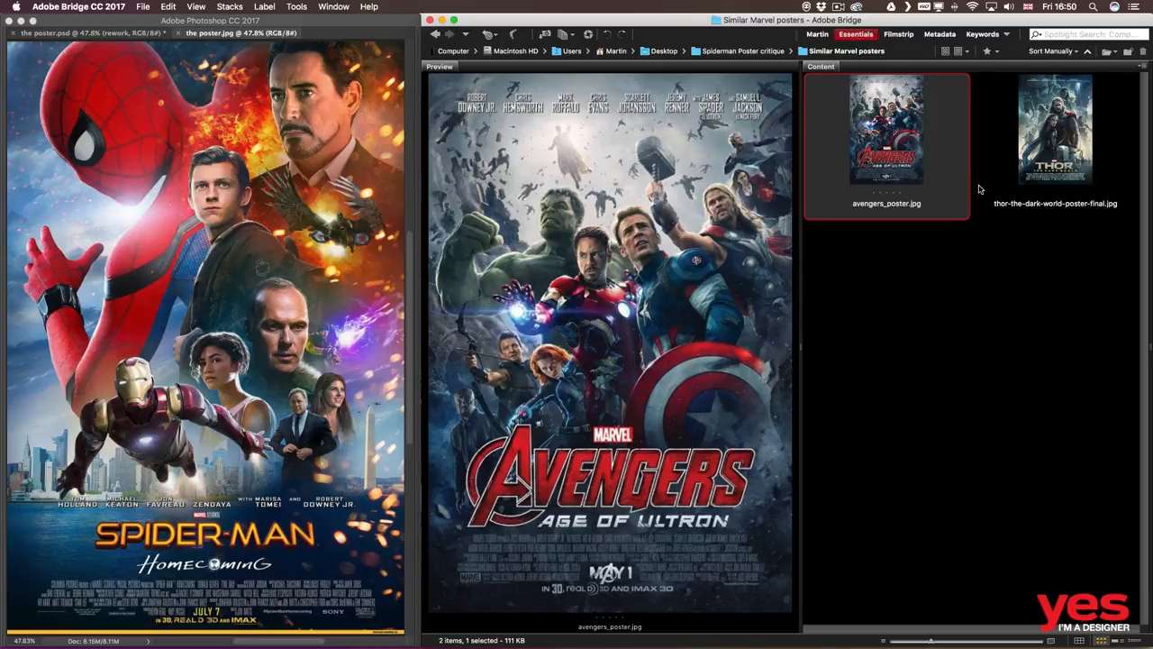
pyautogui.moveTo(897, 227)
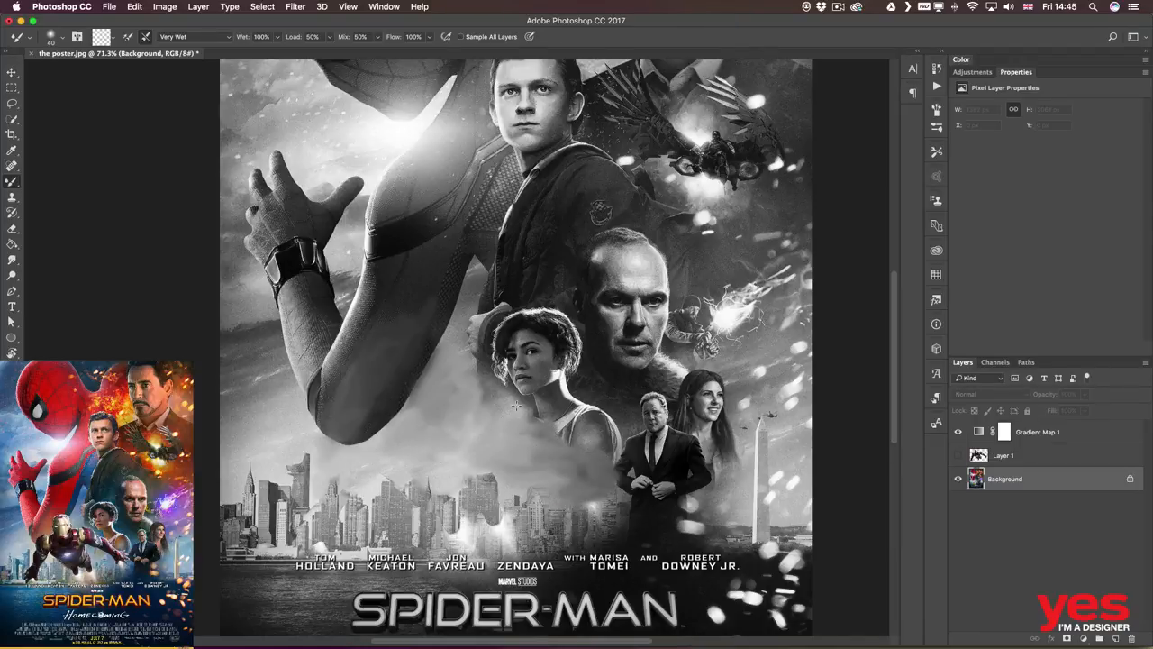
# Toggle the Gradient Map between colour and black-and-white views, then zoom on the figures
pyautogui.click(958, 432)
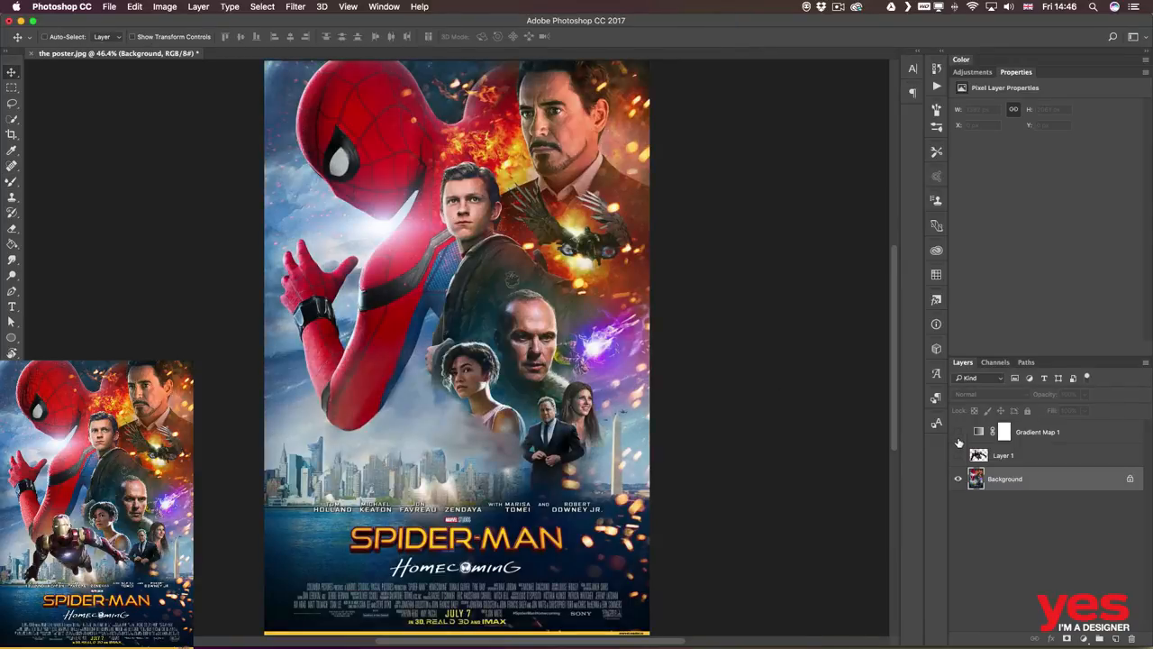
pyautogui.click(959, 431)
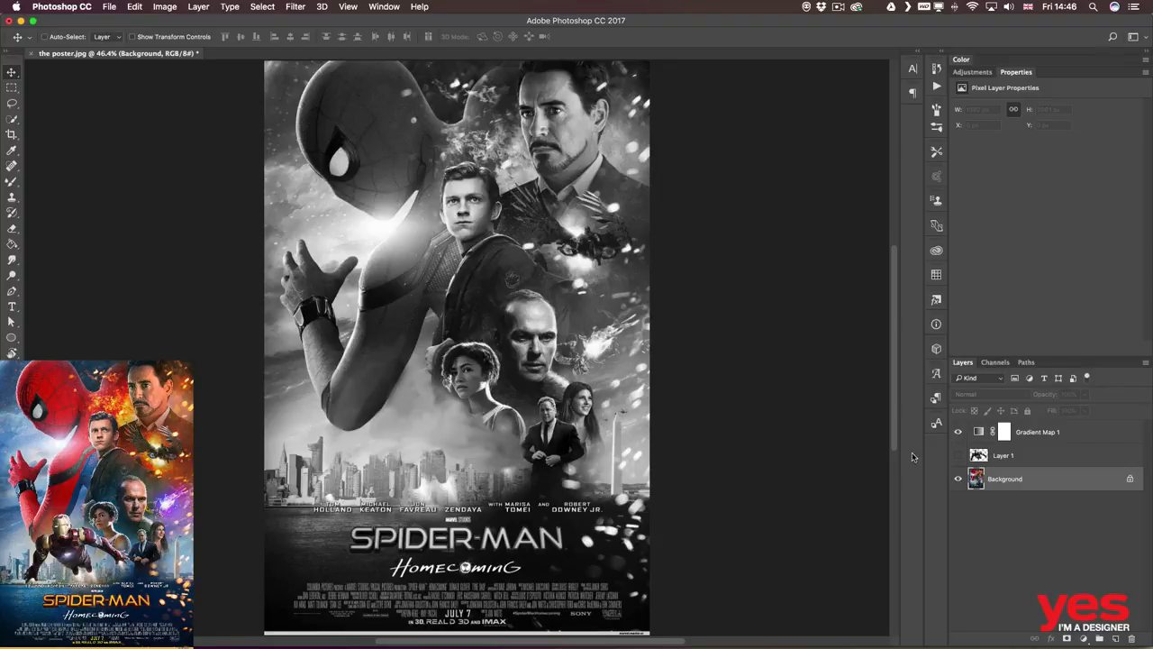
pyautogui.click(11, 103)
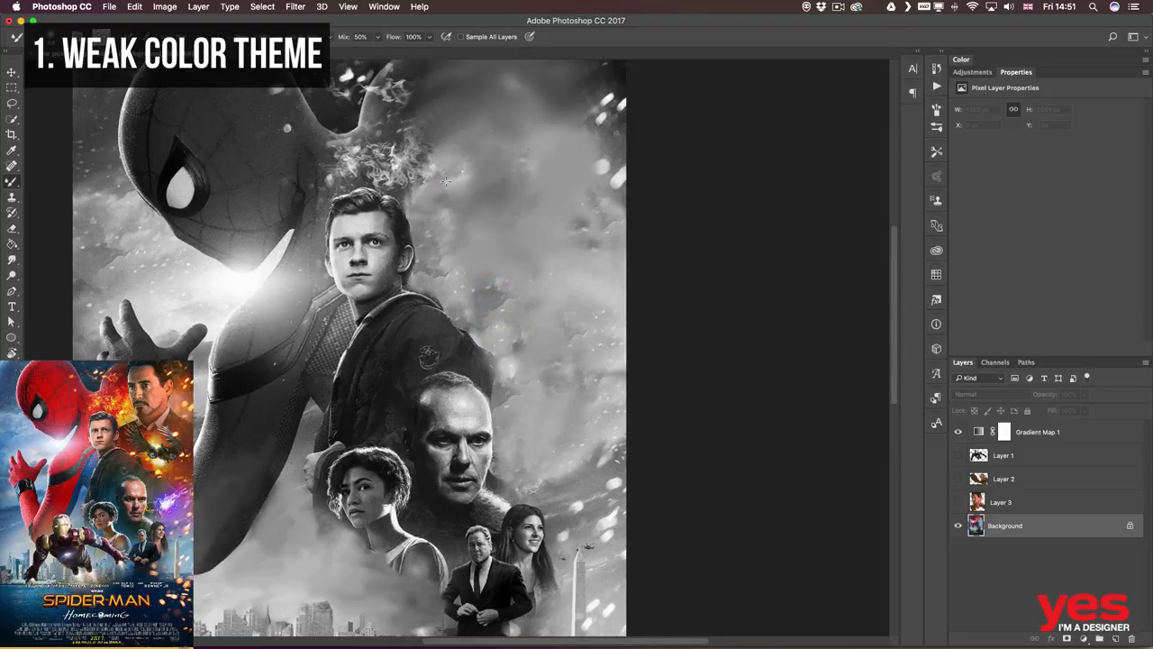
# Show the pasted substitute portrait at lower left and the small flying Iron Man cut-outs over the poster
pyautogui.click(958, 433)
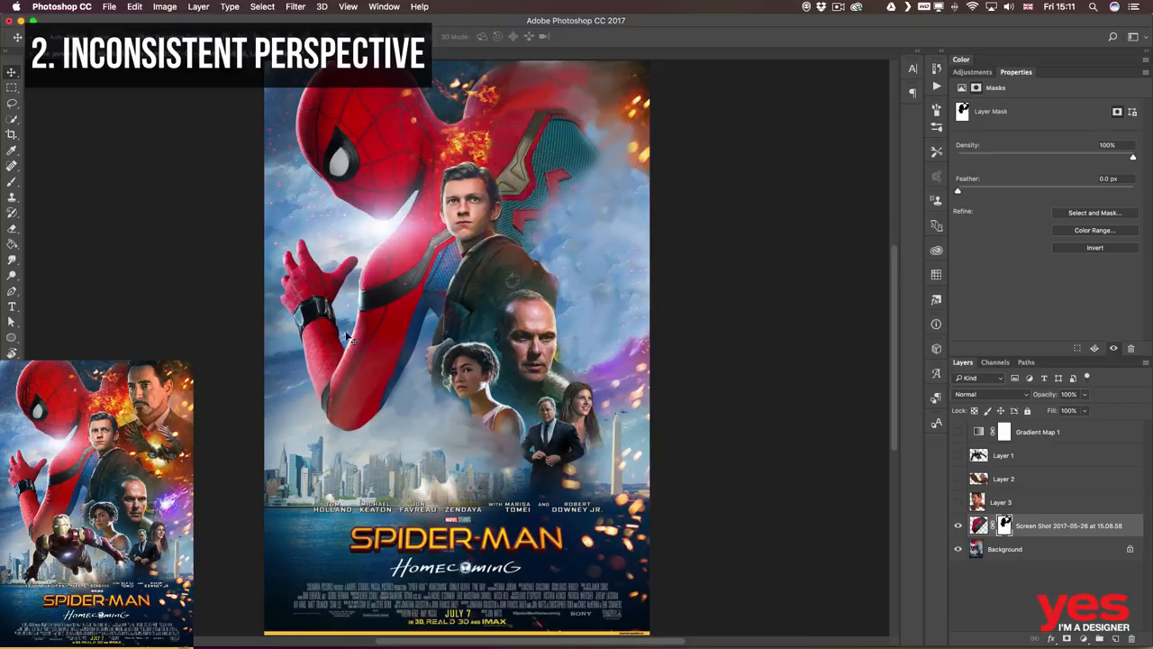
pyautogui.click(1001, 501)
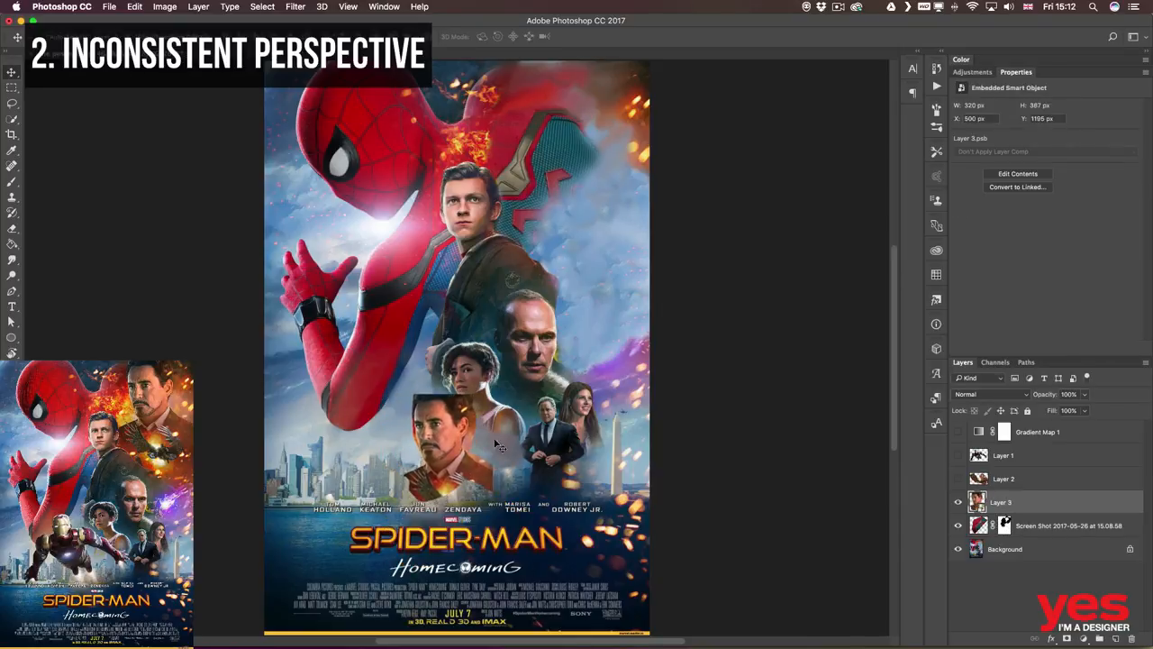
pyautogui.click(1003, 479)
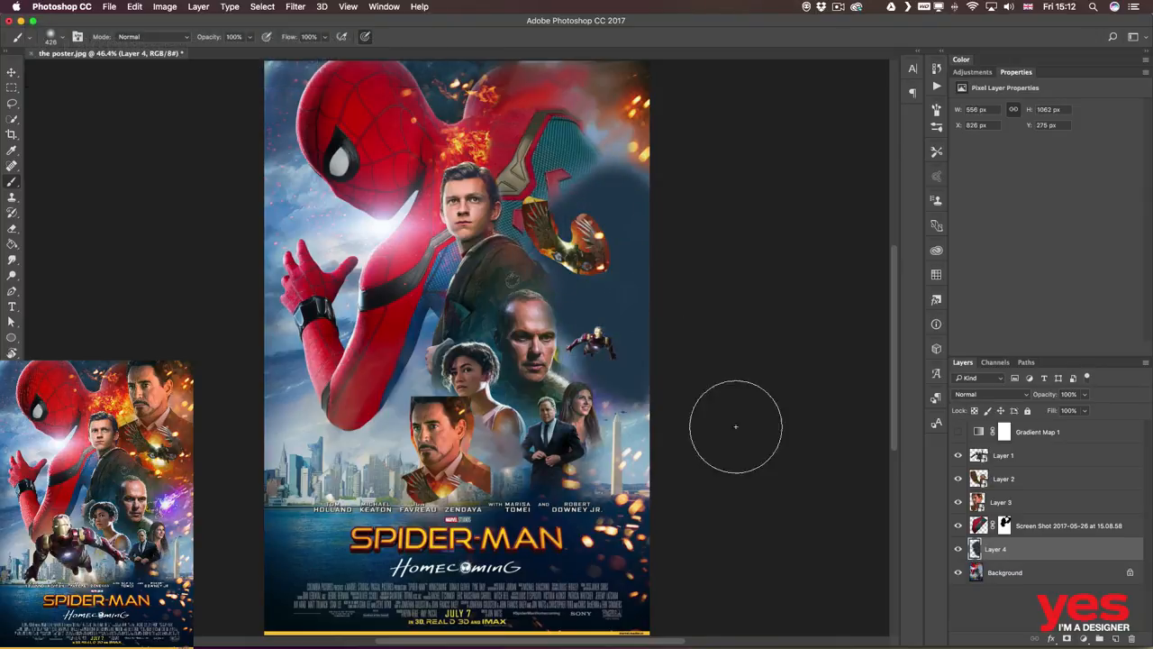
pyautogui.click(989, 392)
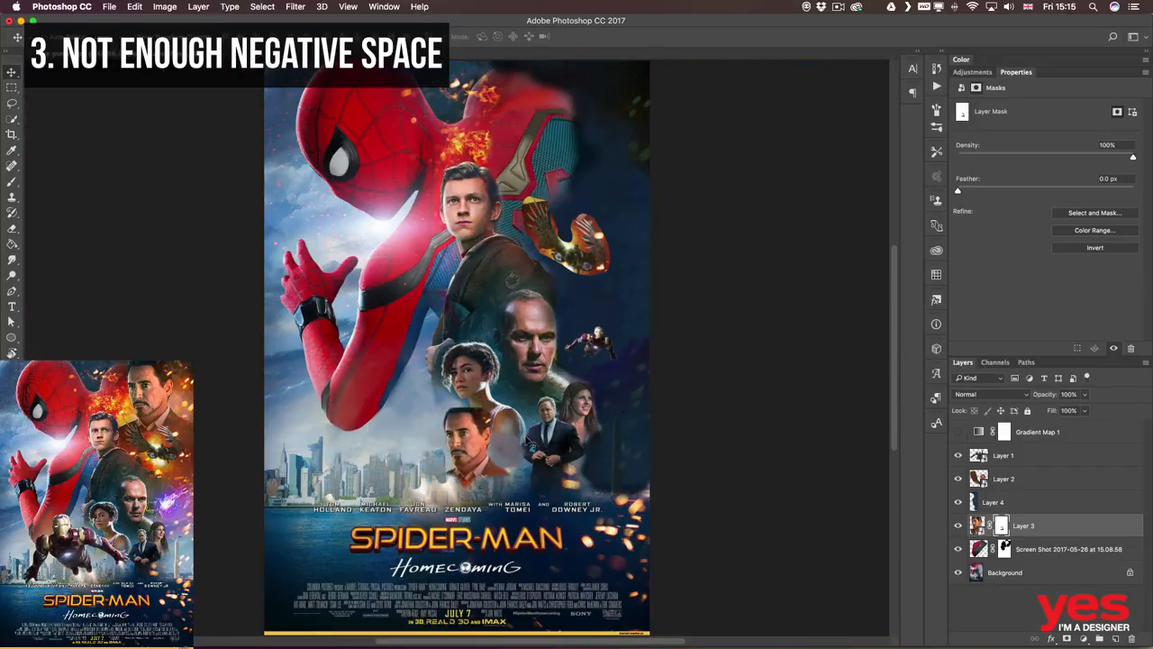
pyautogui.click(1004, 454)
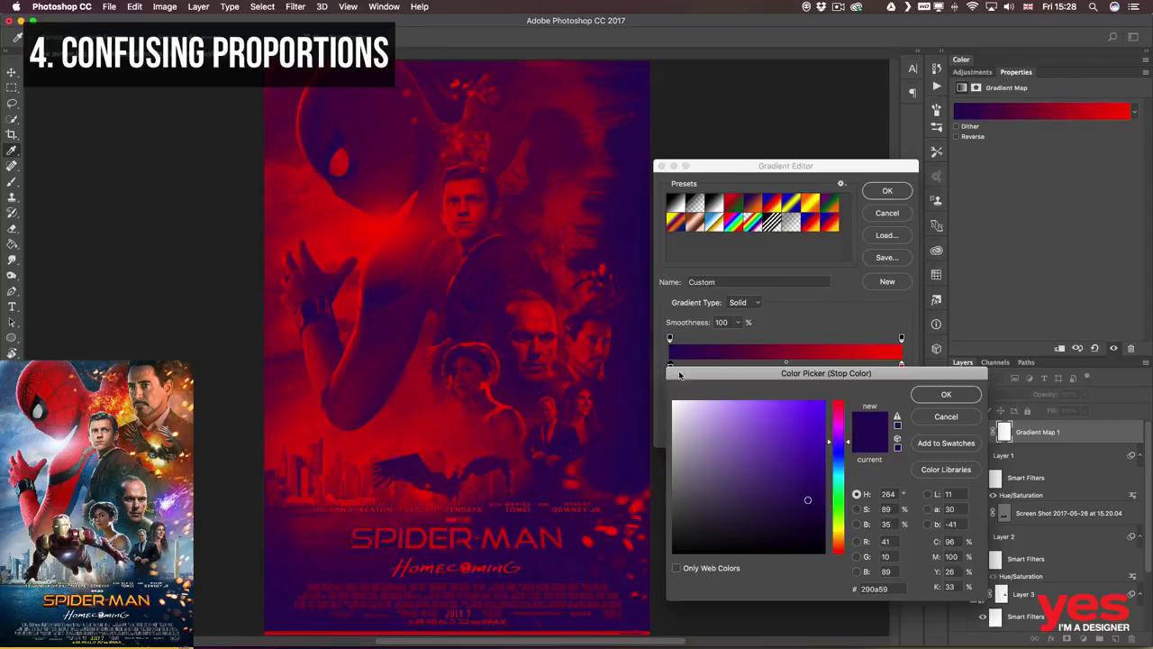
# Confirm dark blue as the Gradient Map's shadow stop for the red/blue duotone
pyautogui.click(778, 504)
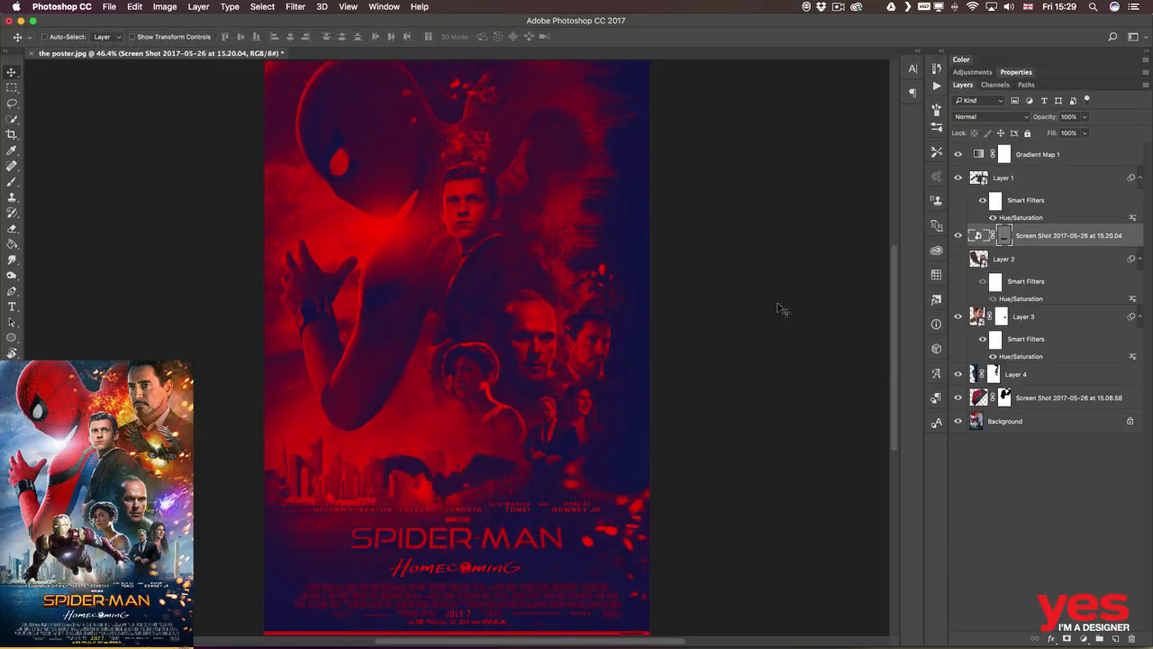
pyautogui.moveTo(634, 331)
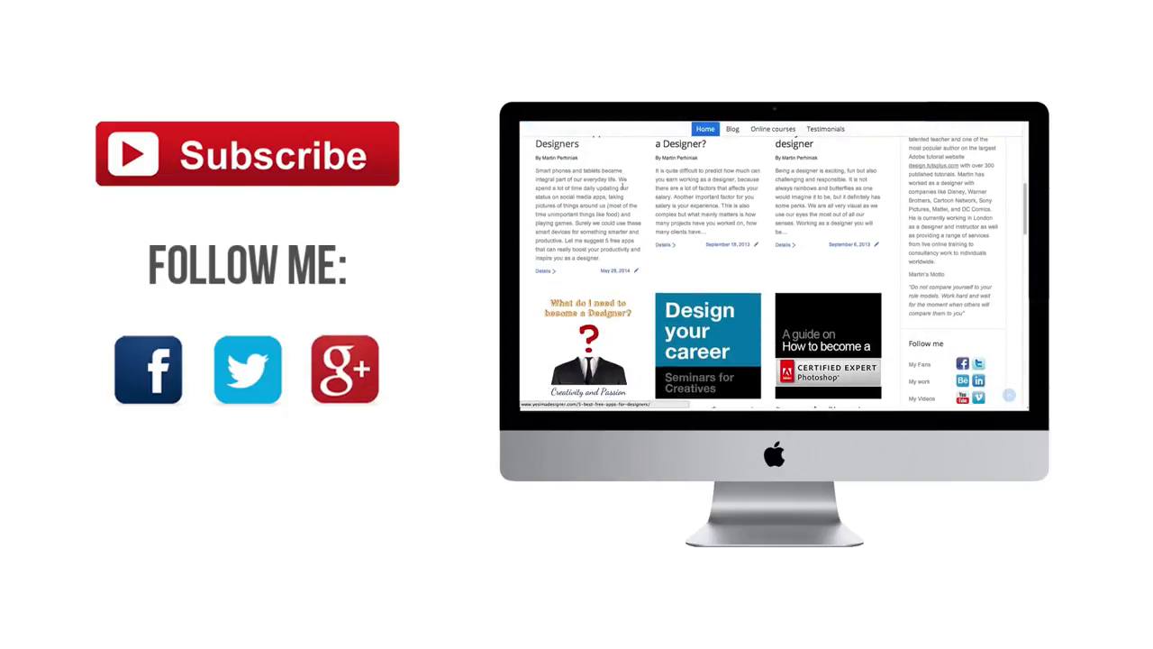
pyautogui.scroll(3)
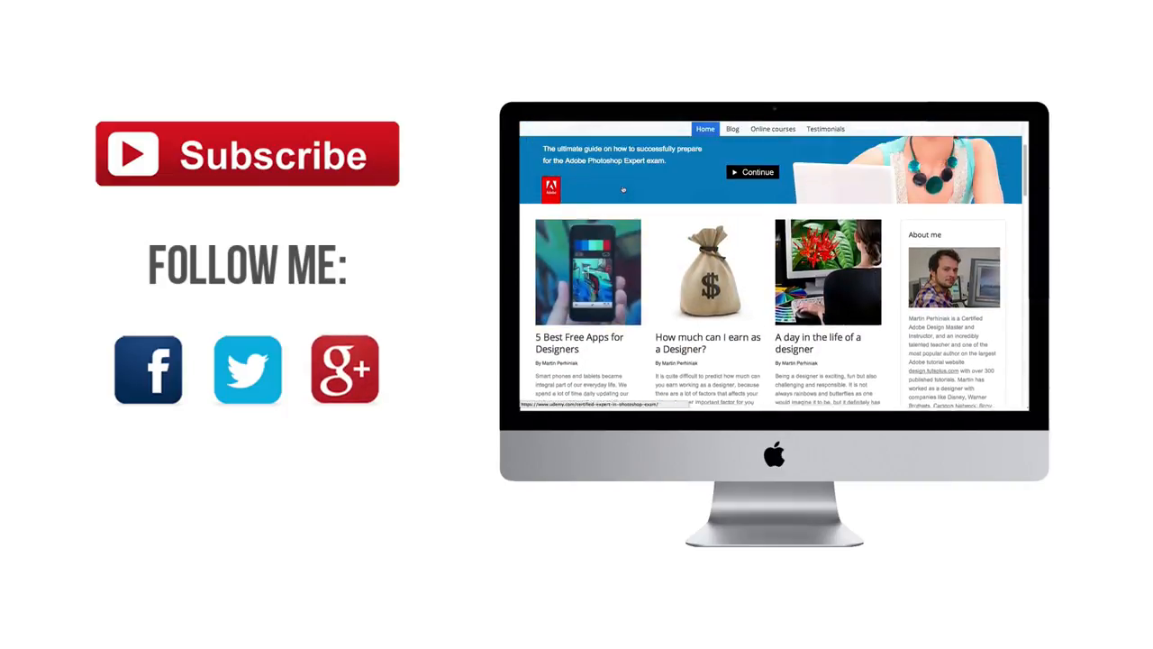